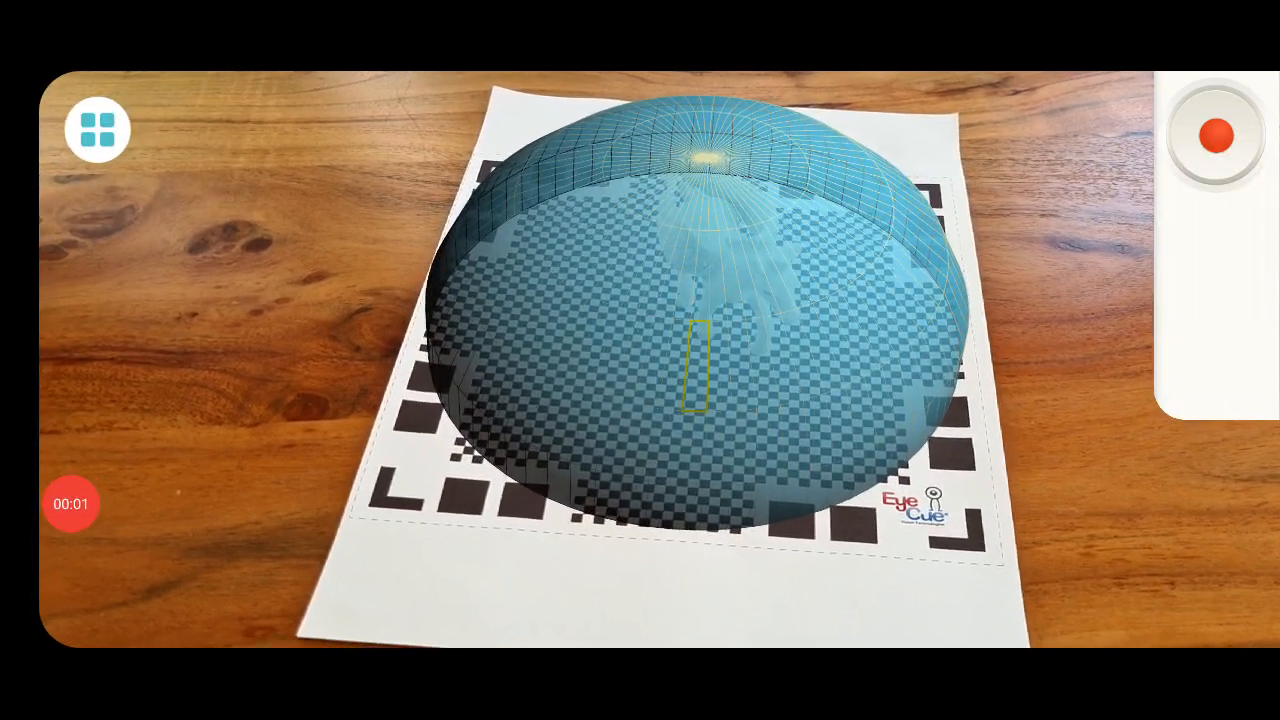
Record a full scan of the figurine on the mat until the scanning dome is filled.
left_click(1212, 132)
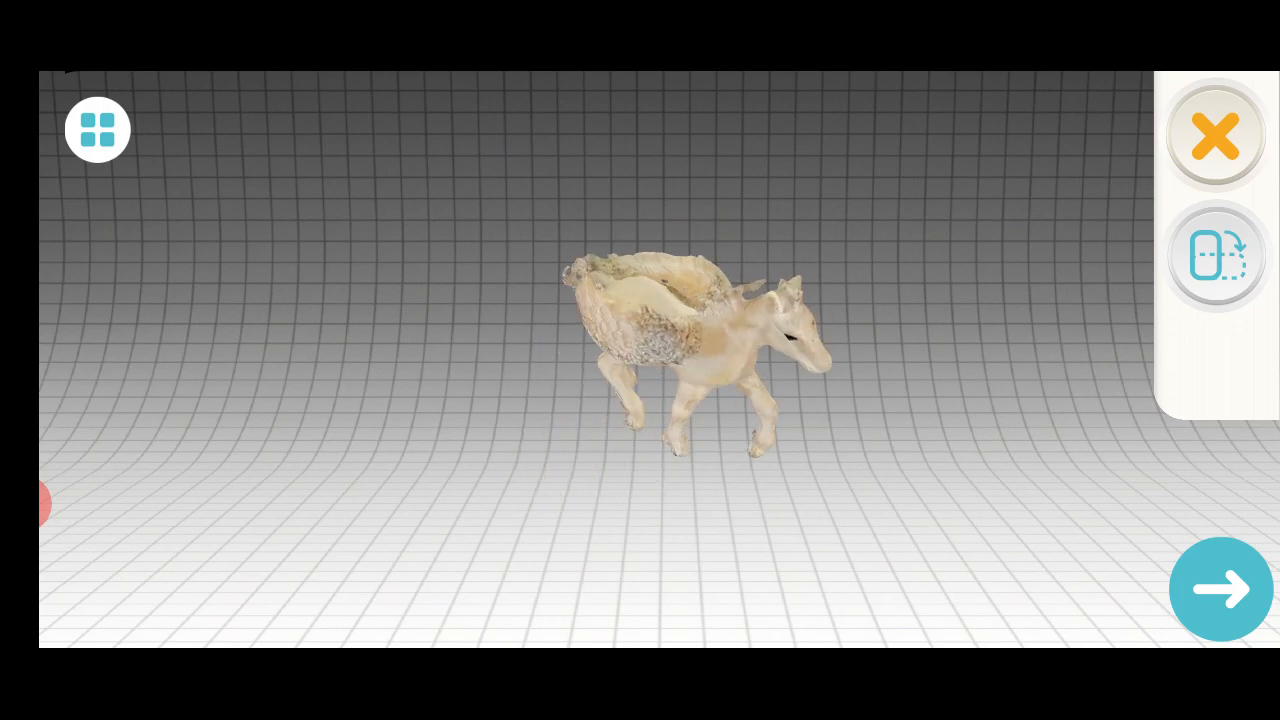
Save the scan and open the Pegasus model's detail card (145,100 triangles, 169,141 vertices).
left_click(96, 128)
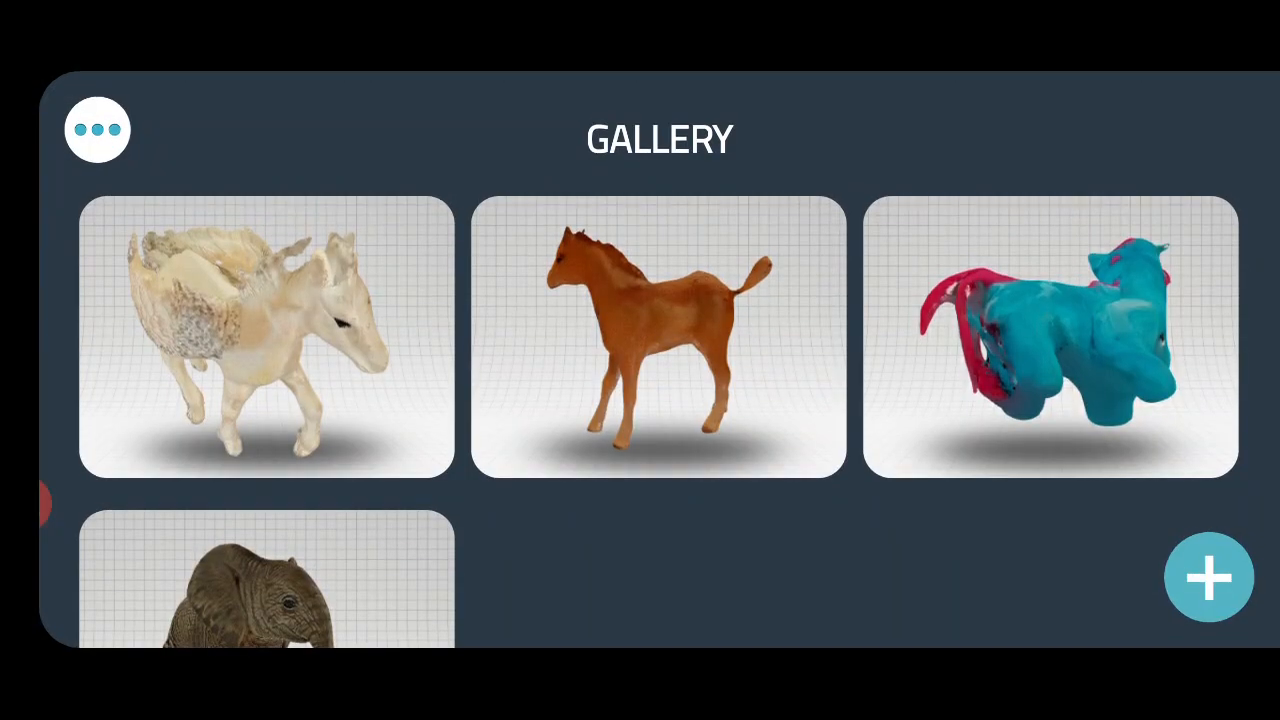
left_click(264, 336)
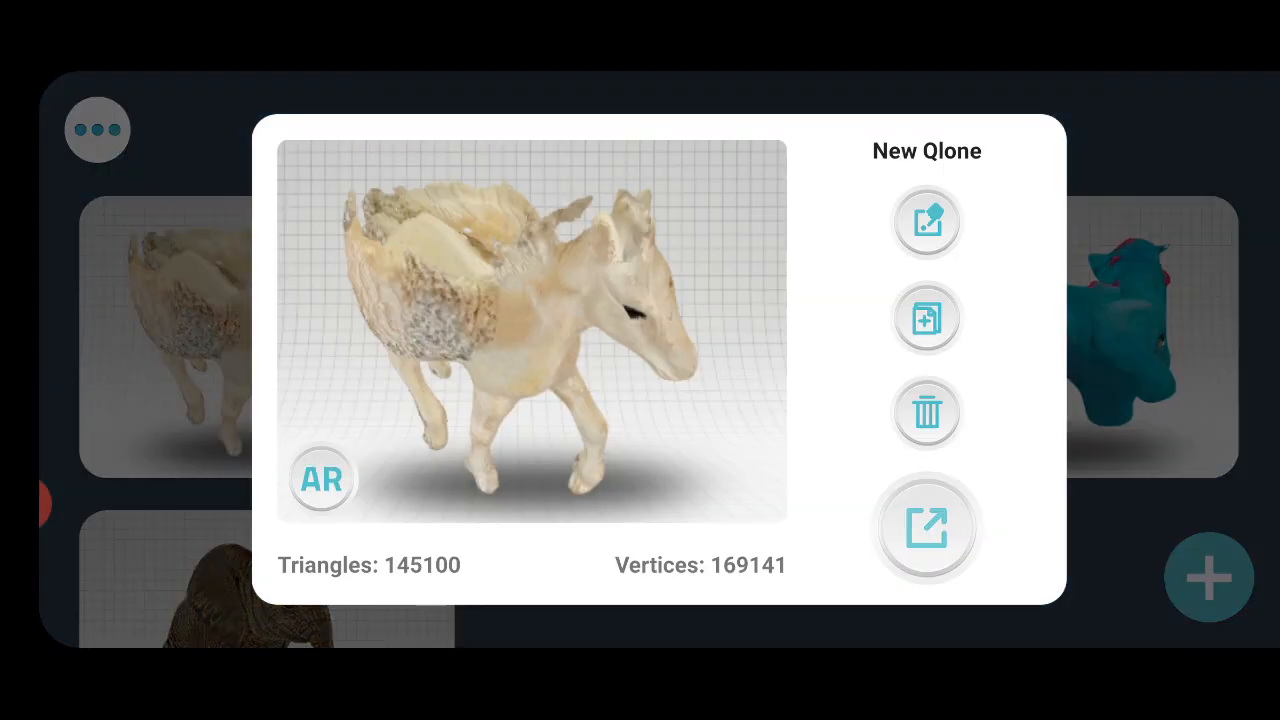
left_click(926, 220)
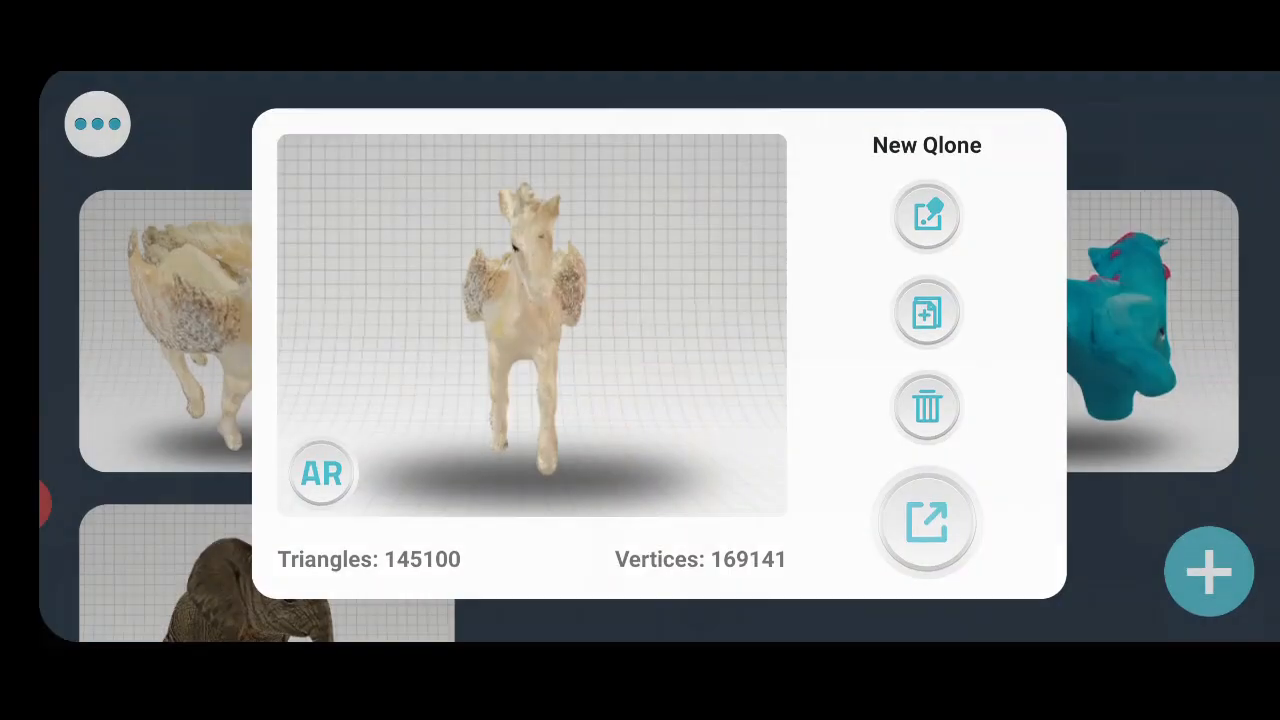
Try AR view and dismiss the Premium Feature notice with OK.
left_click(322, 472)
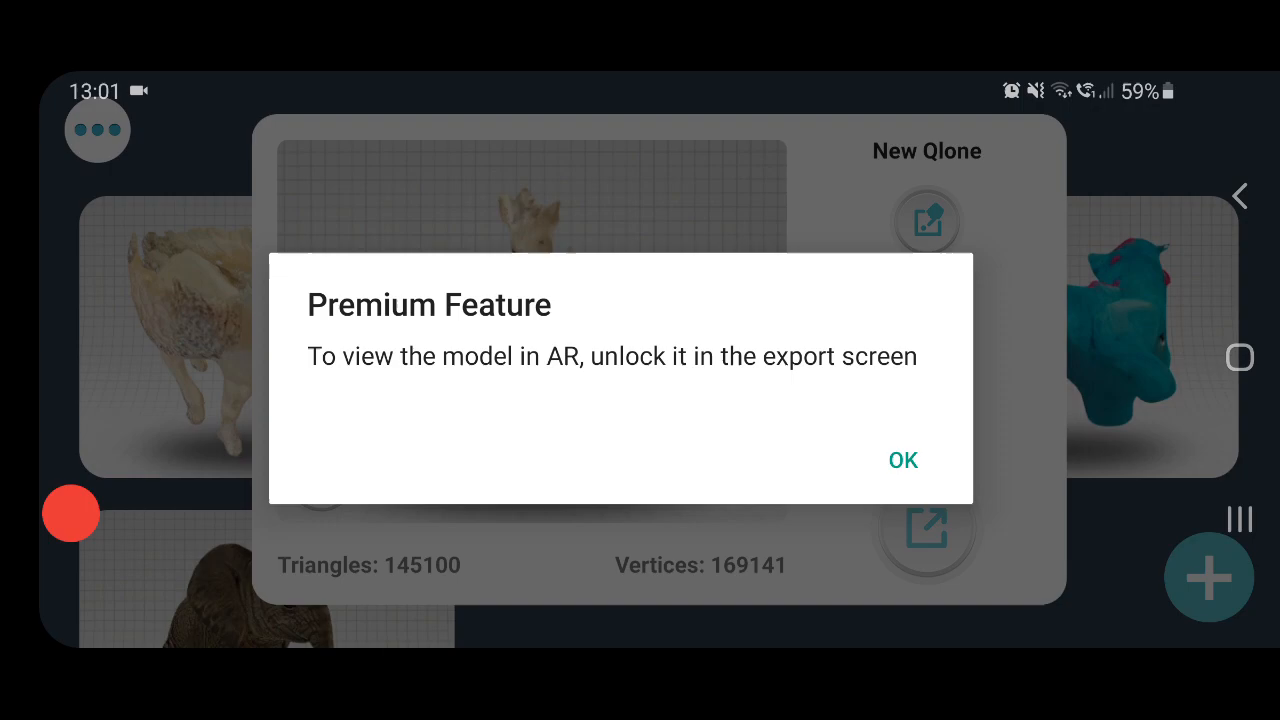
left_click(900, 460)
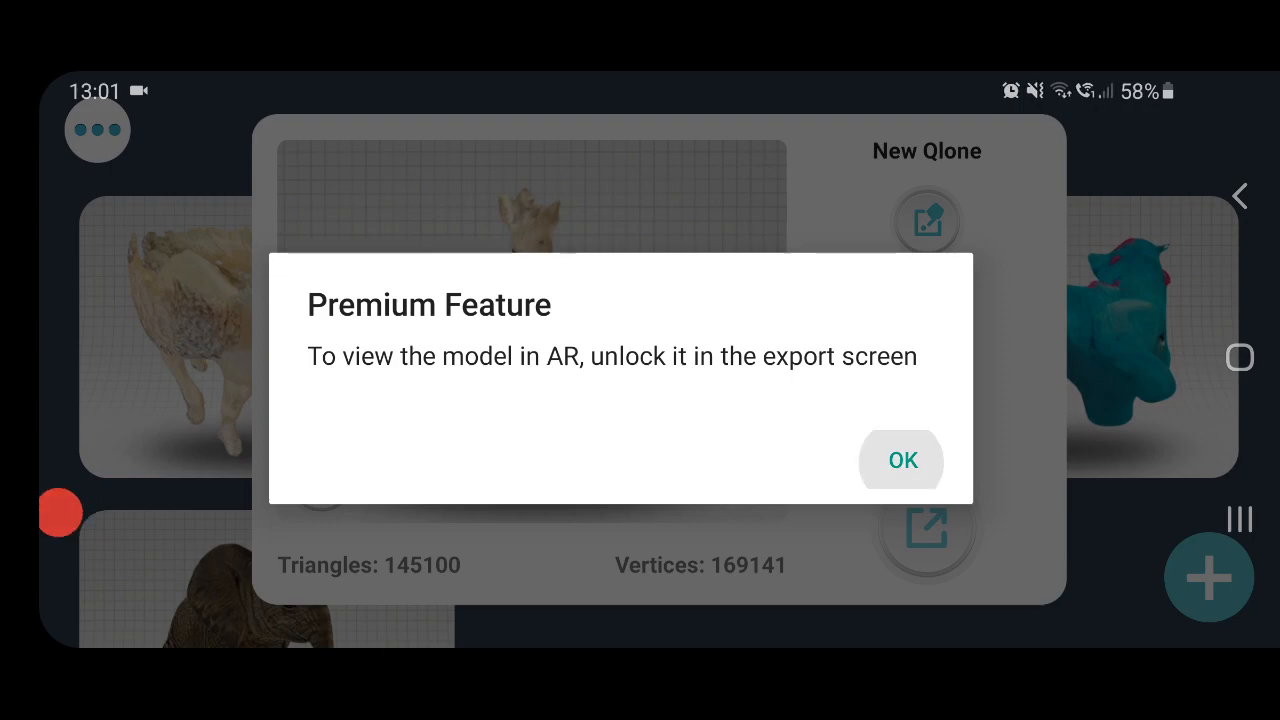
left_click(900, 460)
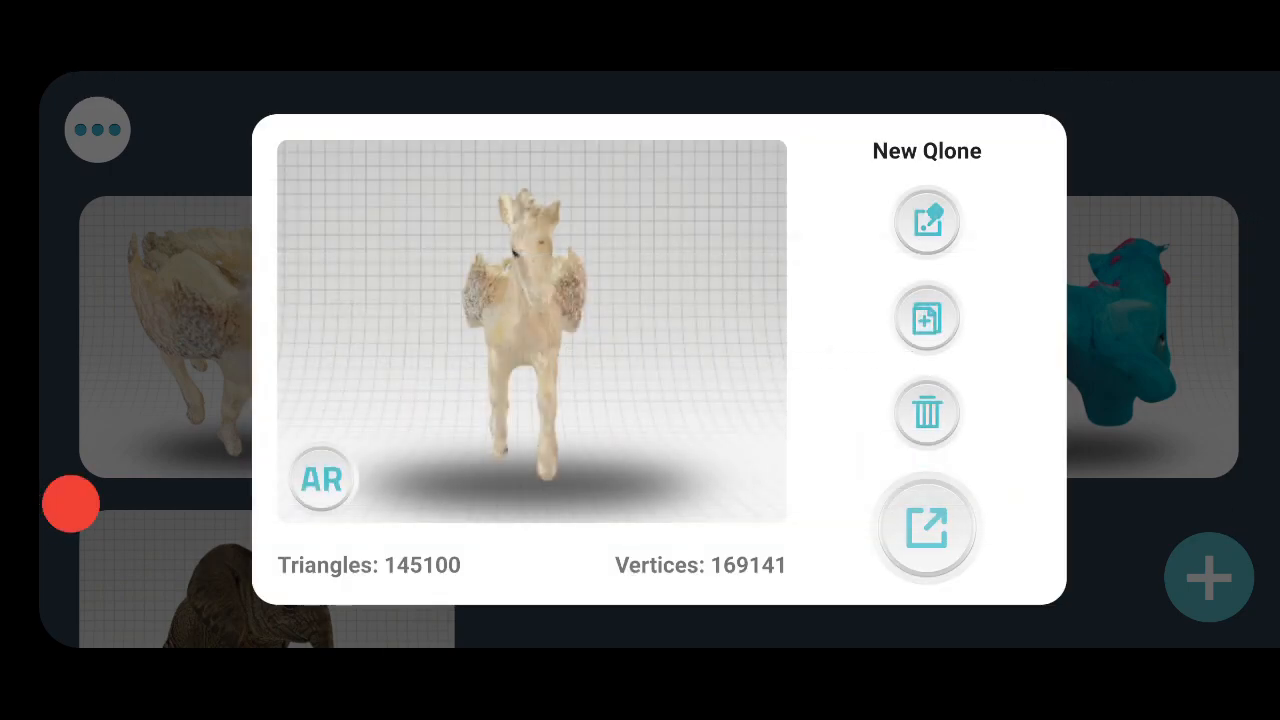
left_click(924, 528)
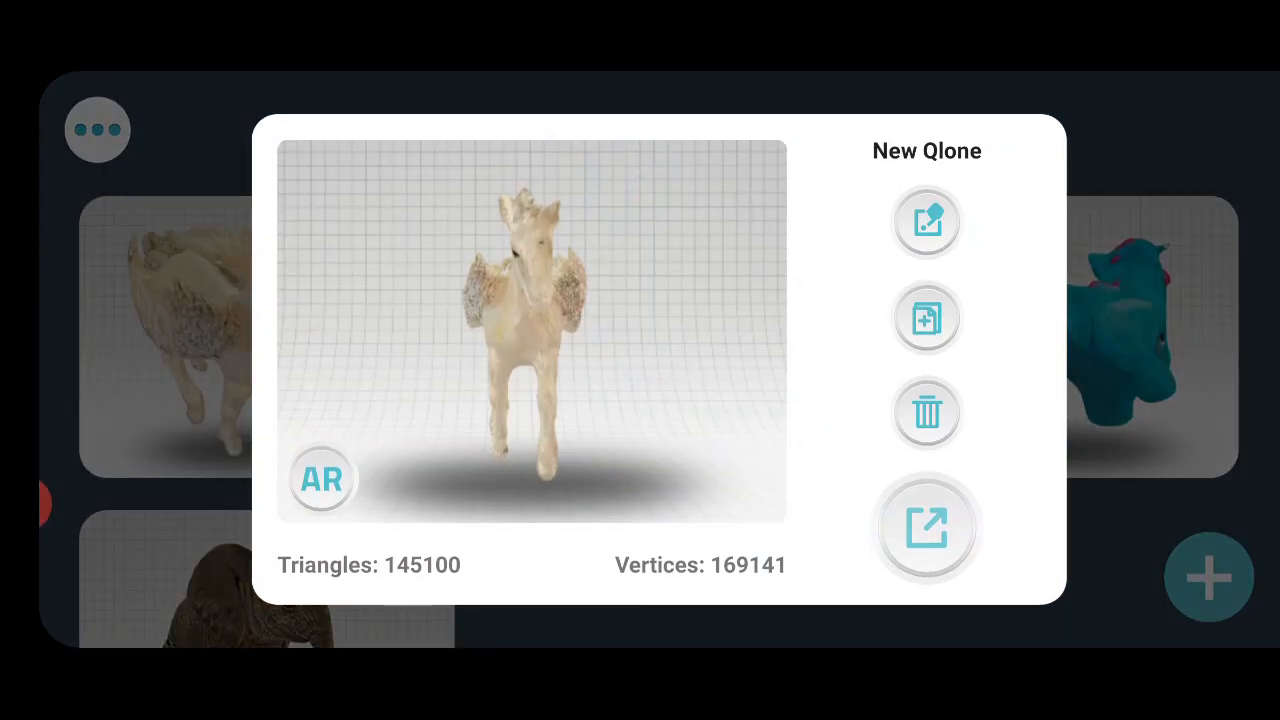
Dismiss the Premium notice again and reach the export formats (OBJ, STL, GLB, FBX).
left_click(320, 478)
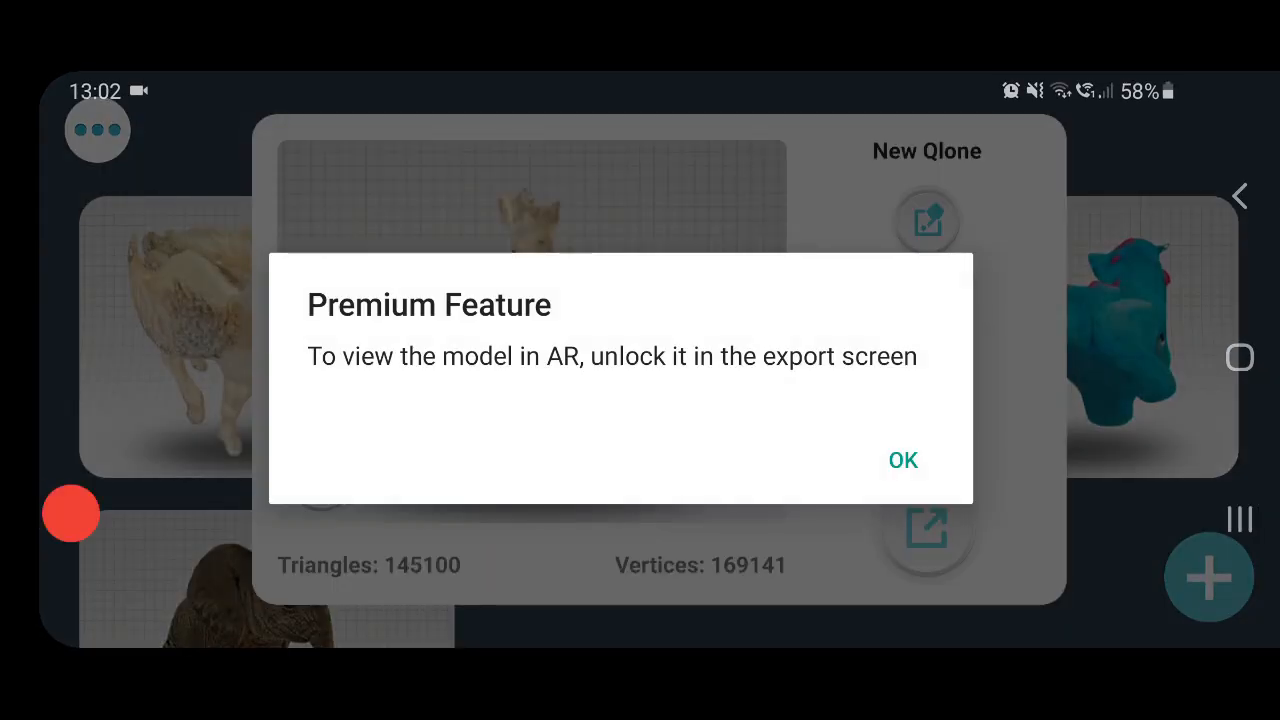
left_click(902, 460)
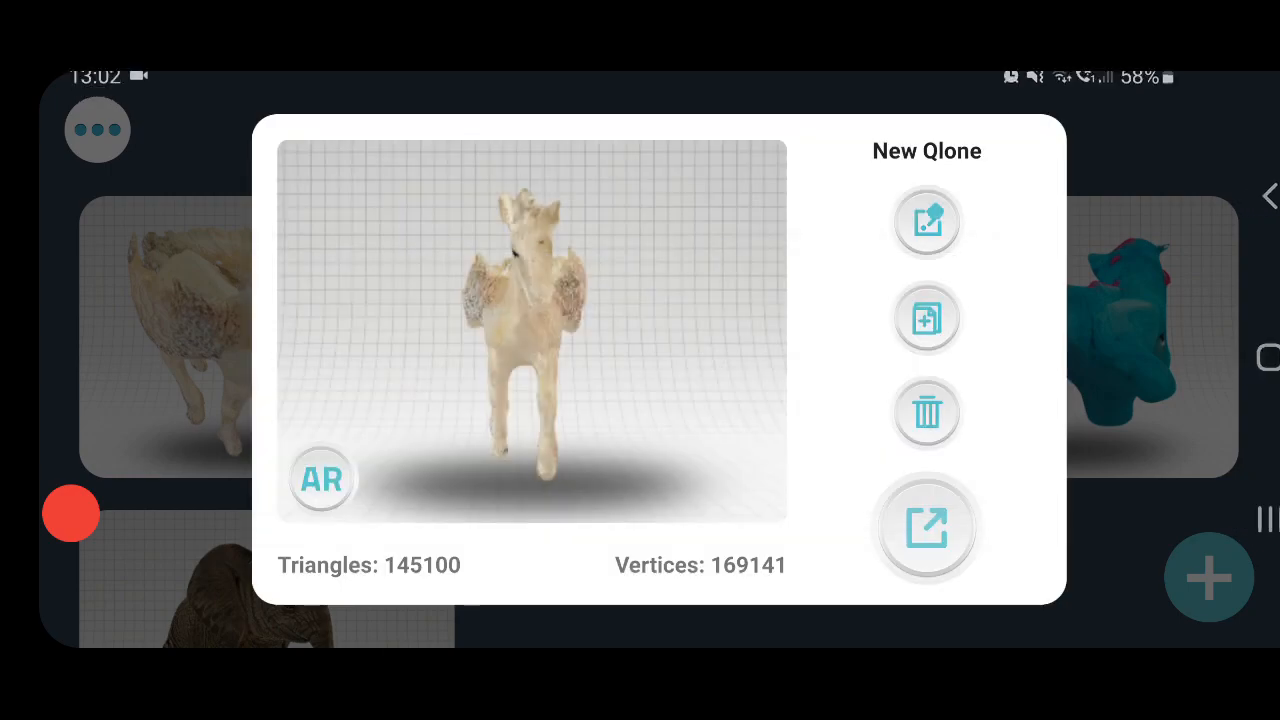
left_click(924, 528)
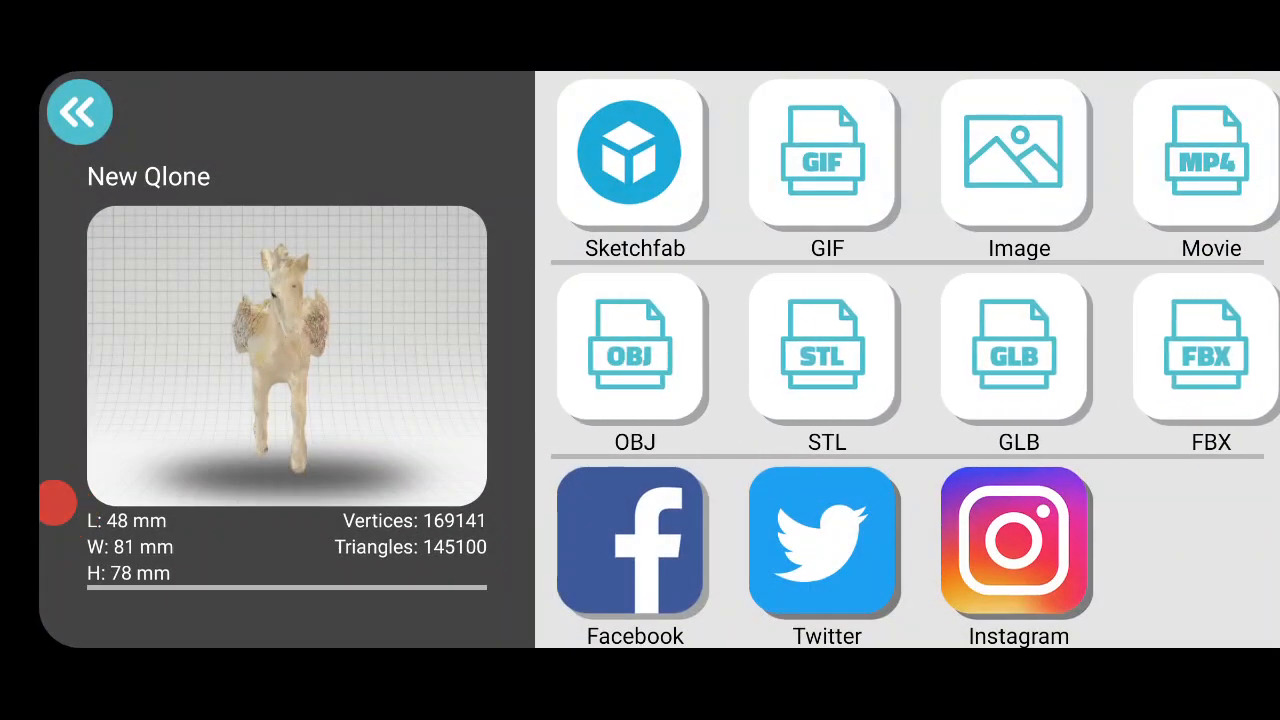